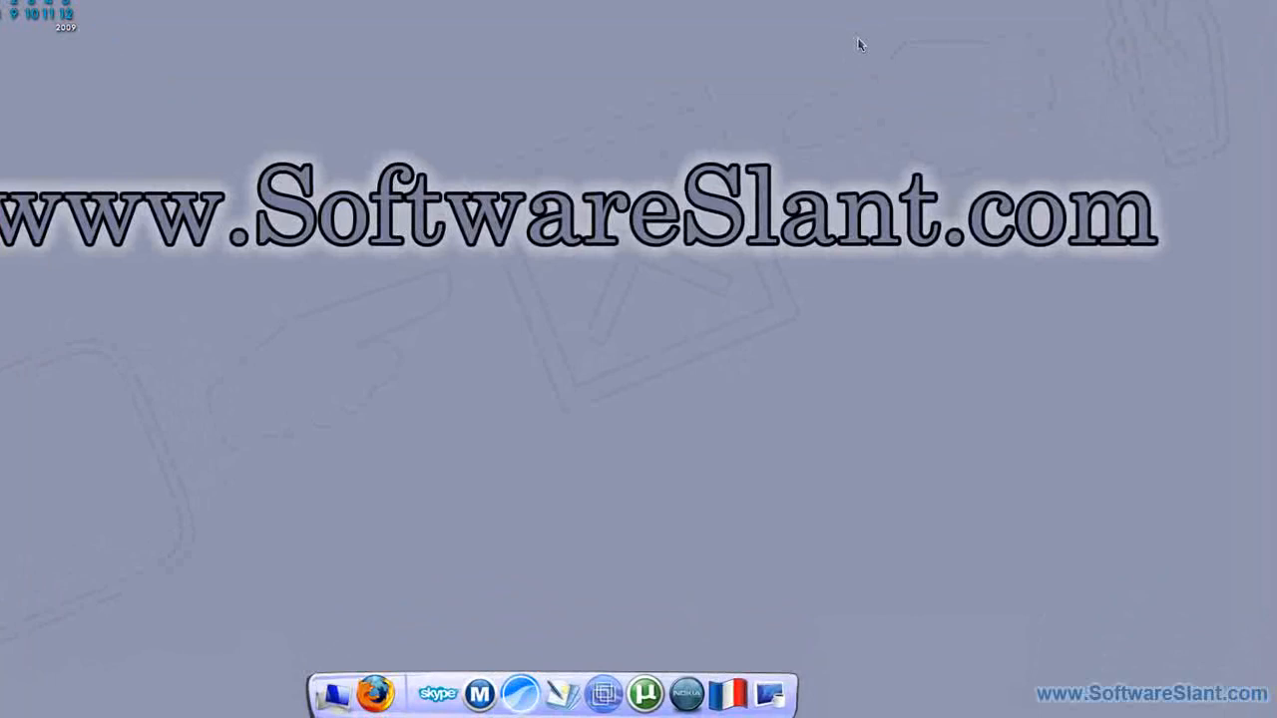
mouse_move(469, 693)
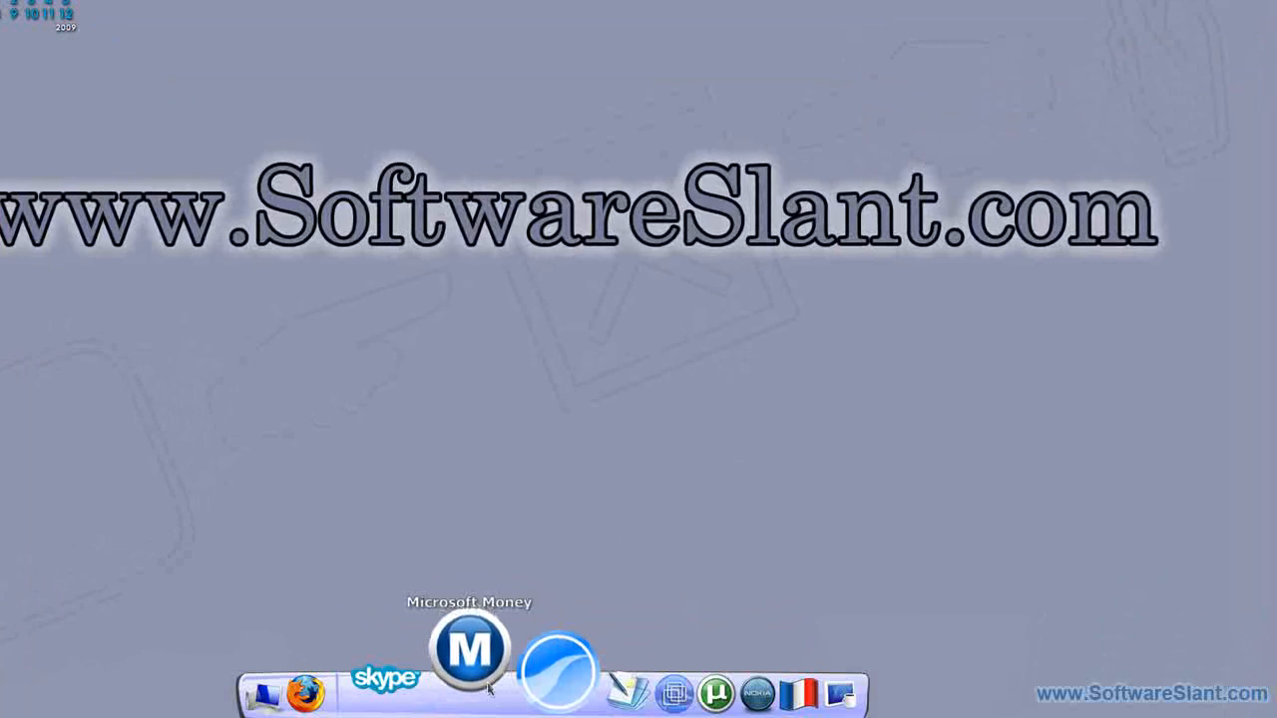
Step: Launch Money and indicate the bank or brokerage isn't among the listed banks
click(469, 649)
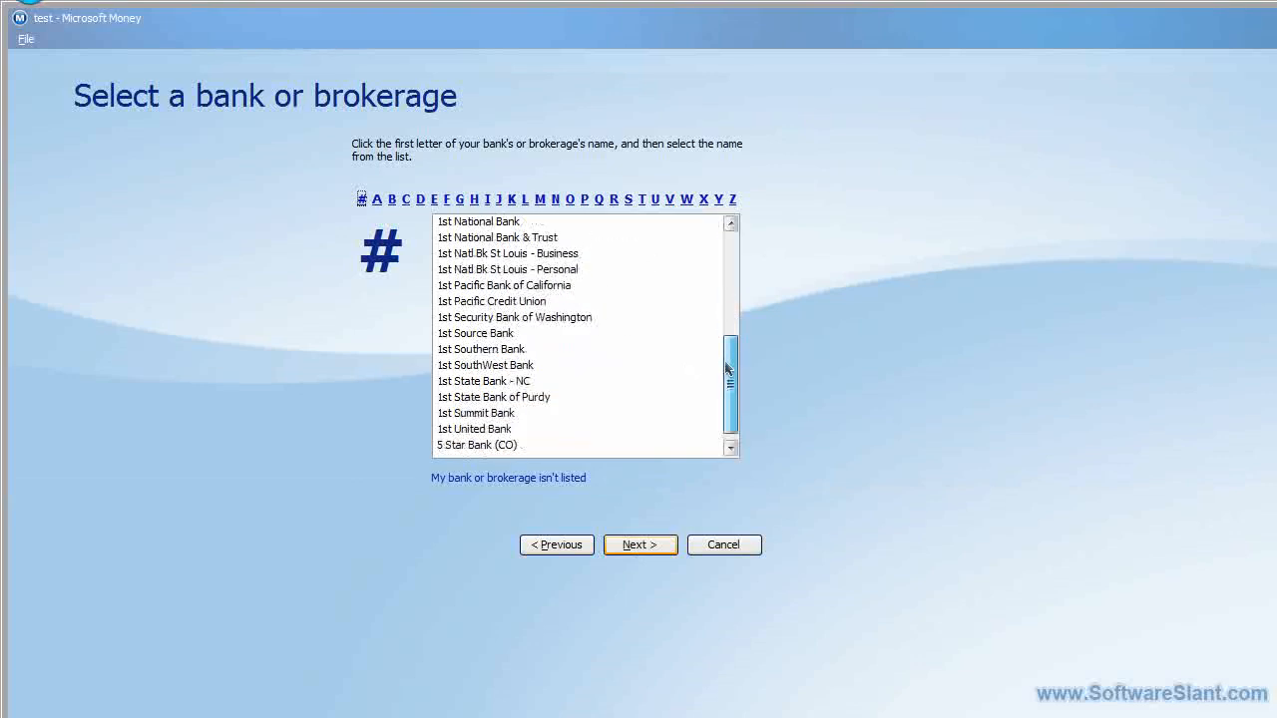
click(639, 544)
text(45)
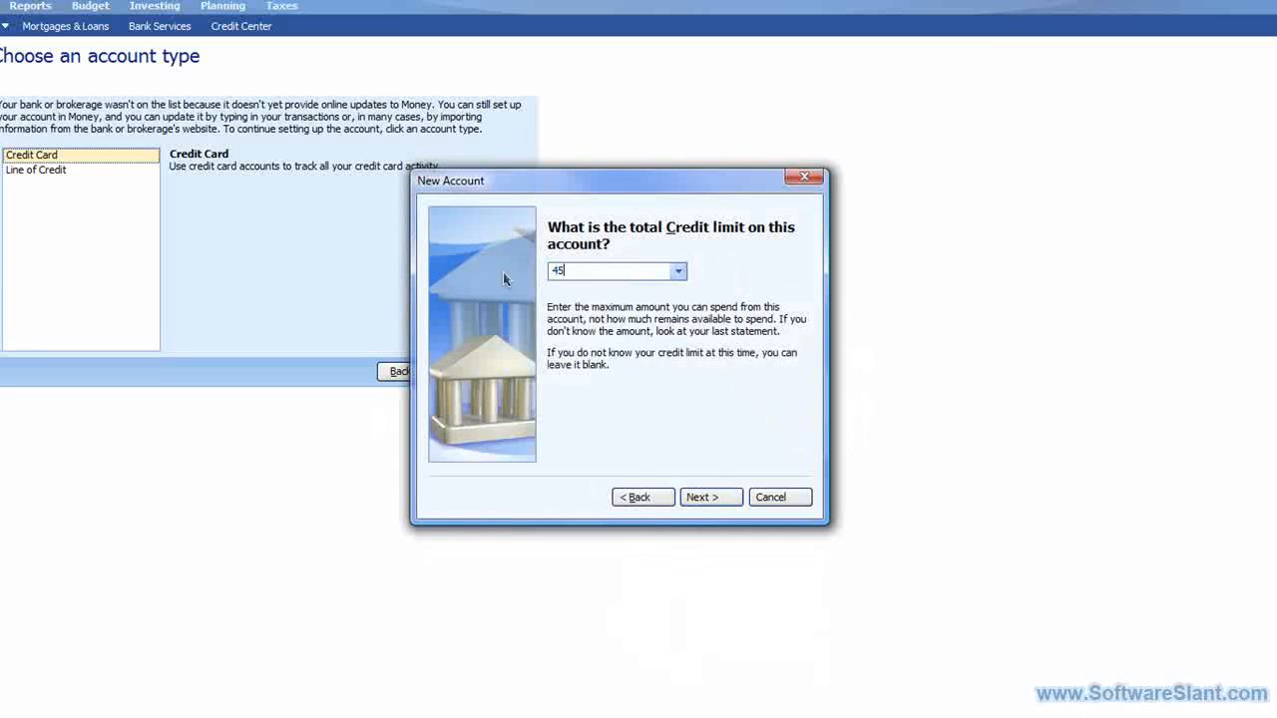
Step: Choose Credit Card as the account type and accept AutoBalance for it
click(709, 496)
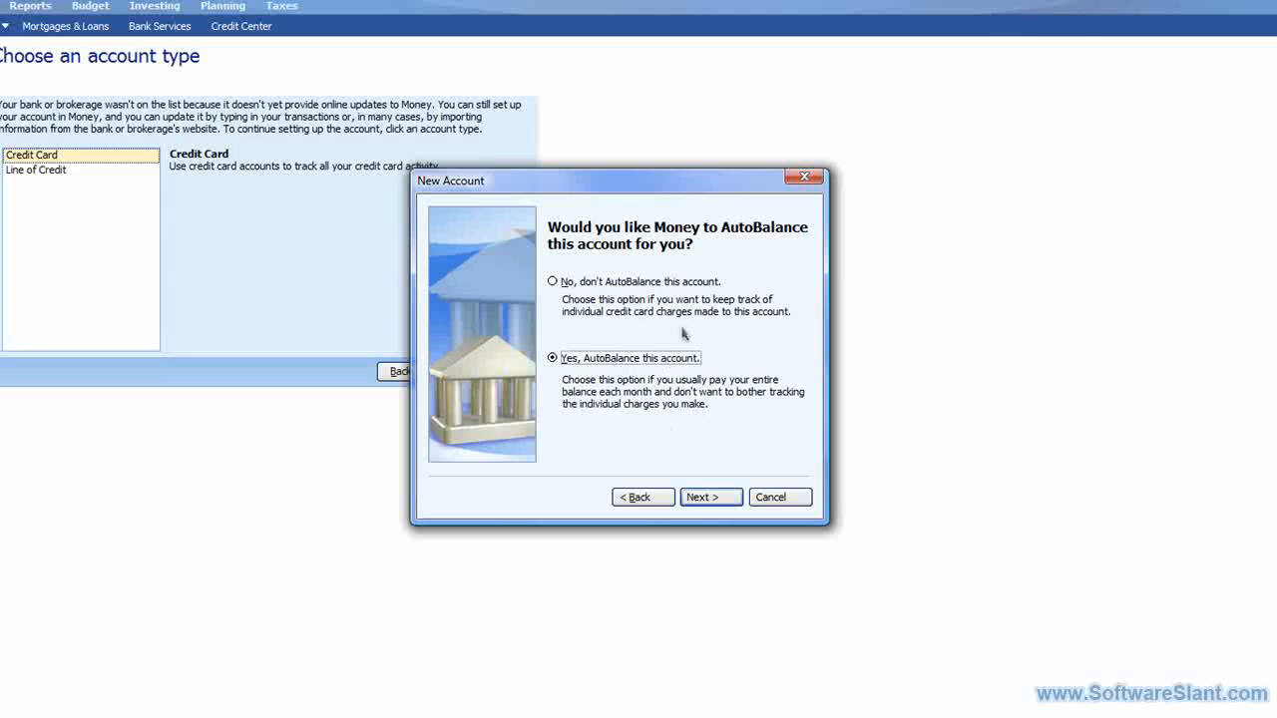
click(710, 497)
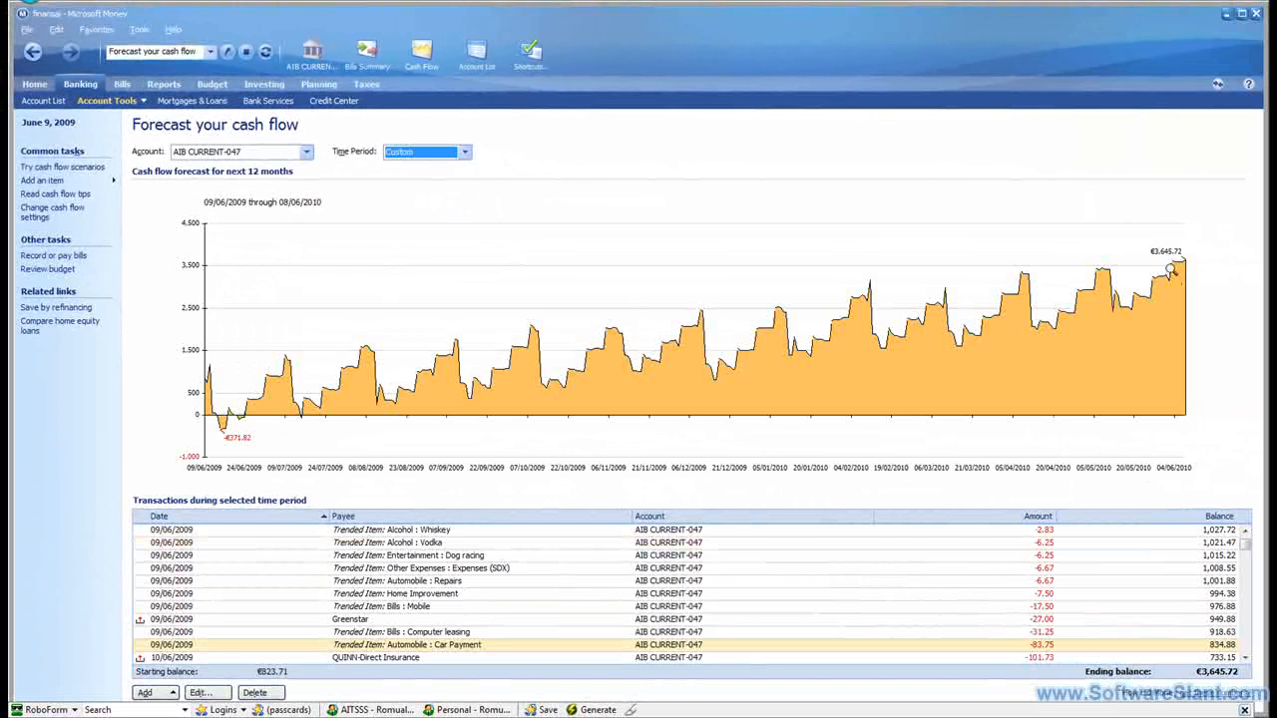
Step: Leave the AIB CURRENT-047 forecast chart and return to the My Money home page
click(34, 84)
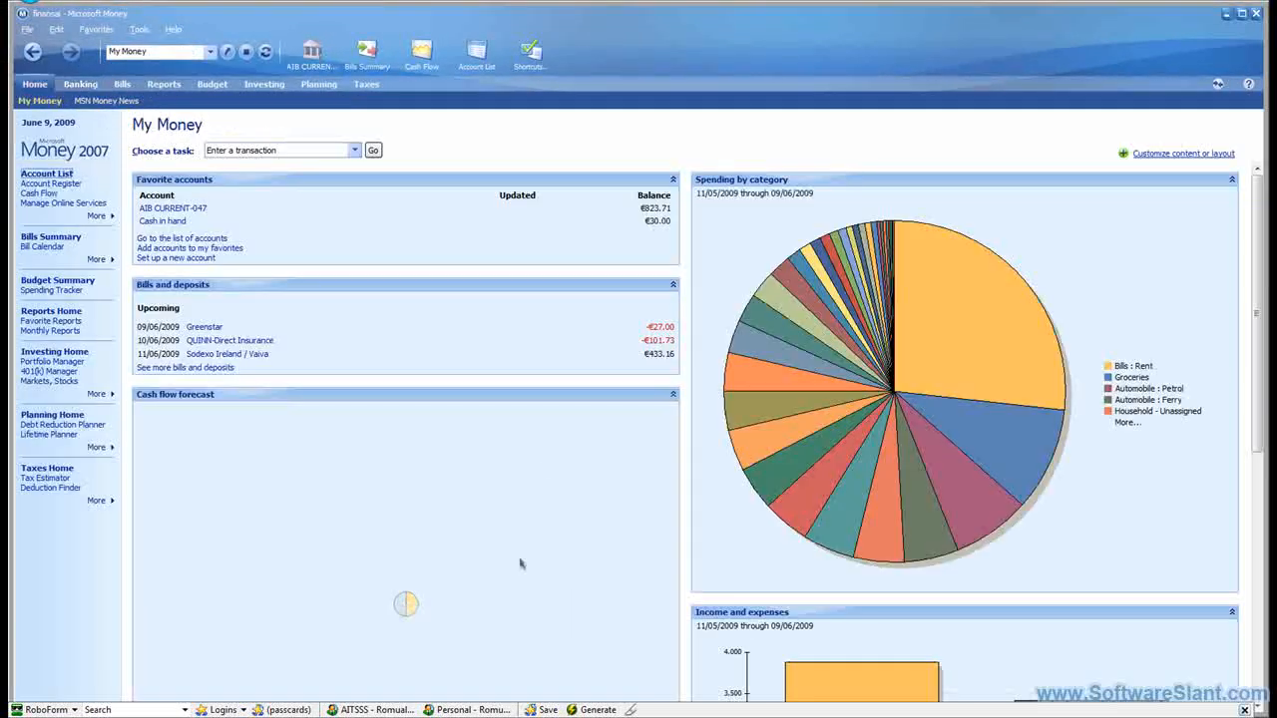